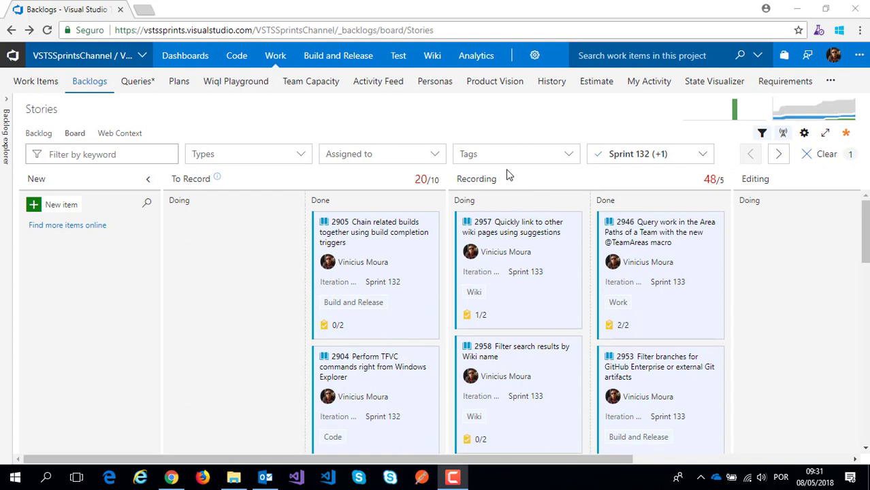
# - Open the Wiki hub from the Stories board in a new tab
pyautogui.click(432, 55)
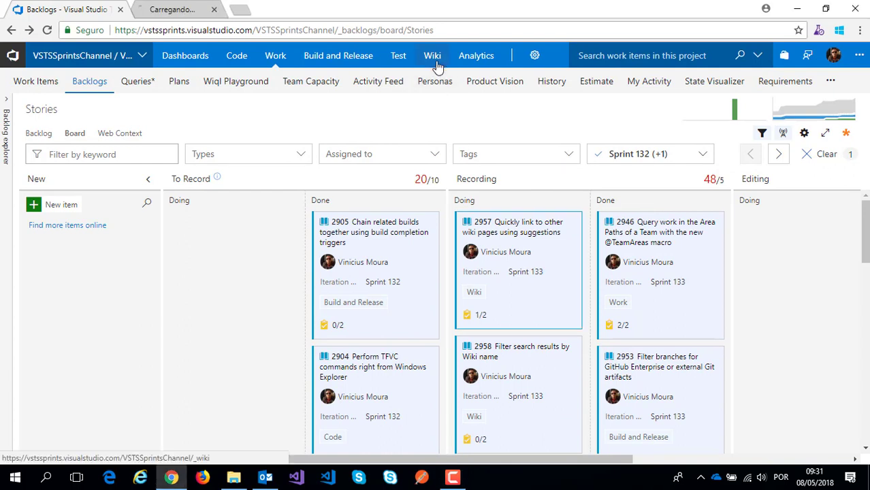
# - Switch to the wiki tab and open Page 1 under VSTS Sprints Channel Wiki
pyautogui.click(433, 55)
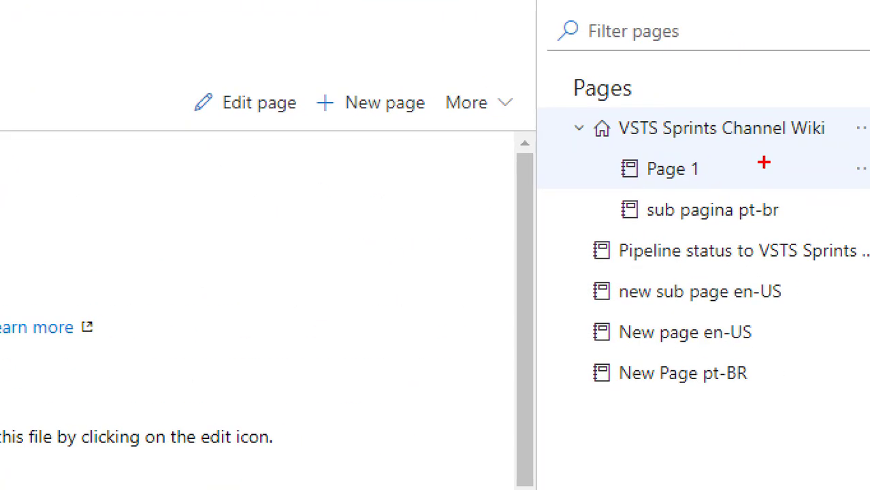
pyautogui.moveTo(637, 123)
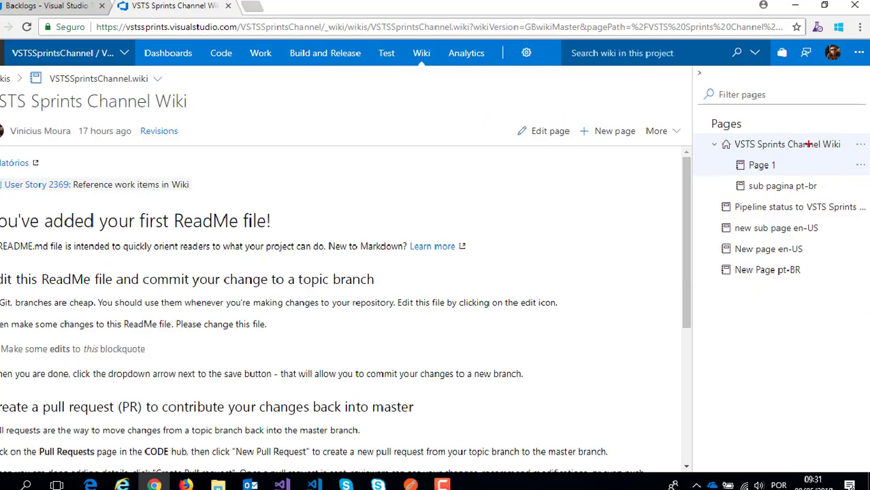
pyautogui.click(762, 165)
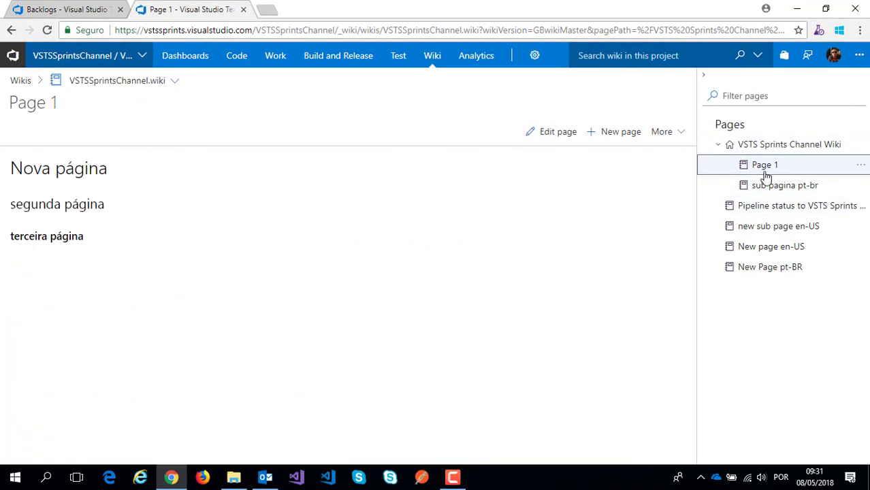
# - Edit Page 1 and type '[Main Page](' below the existing headings
pyautogui.click(558, 132)
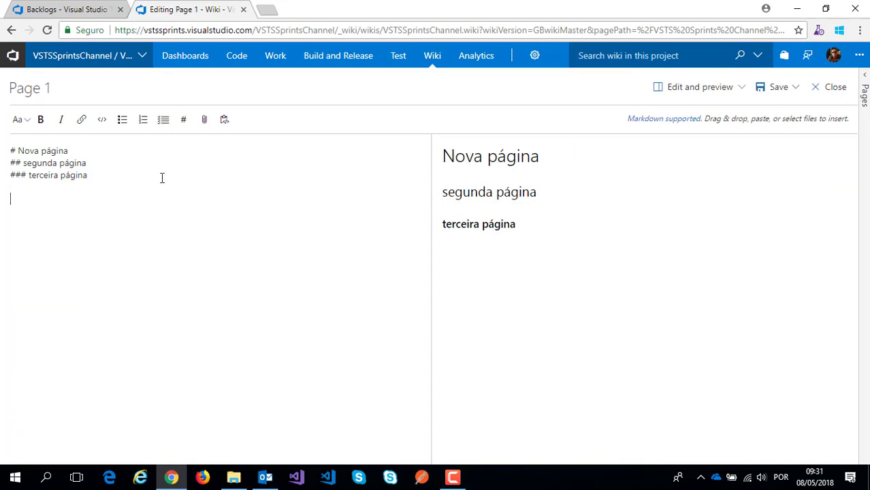
pyautogui.write('[Main')
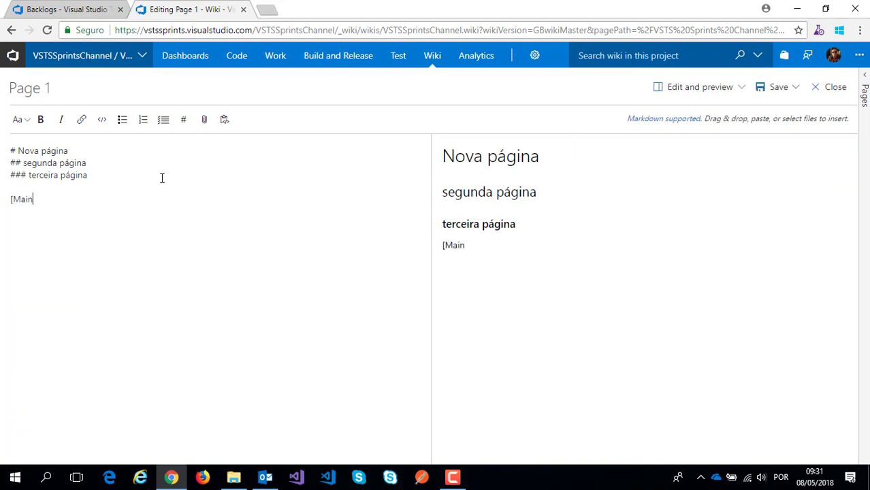
pyautogui.write('Page]')
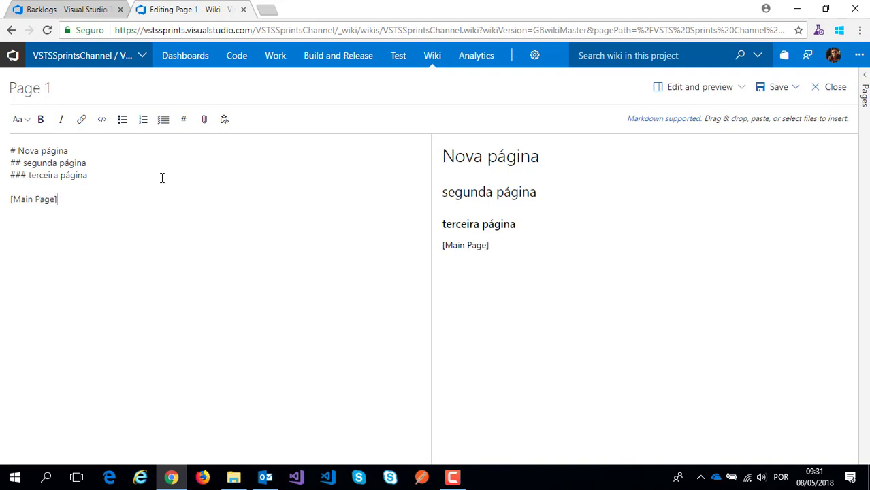
pyautogui.write('(')
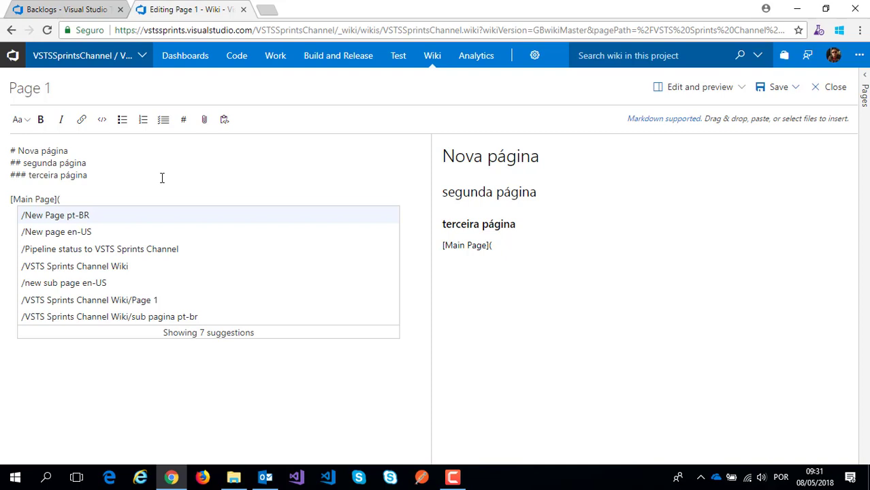
pyautogui.moveTo(99, 281)
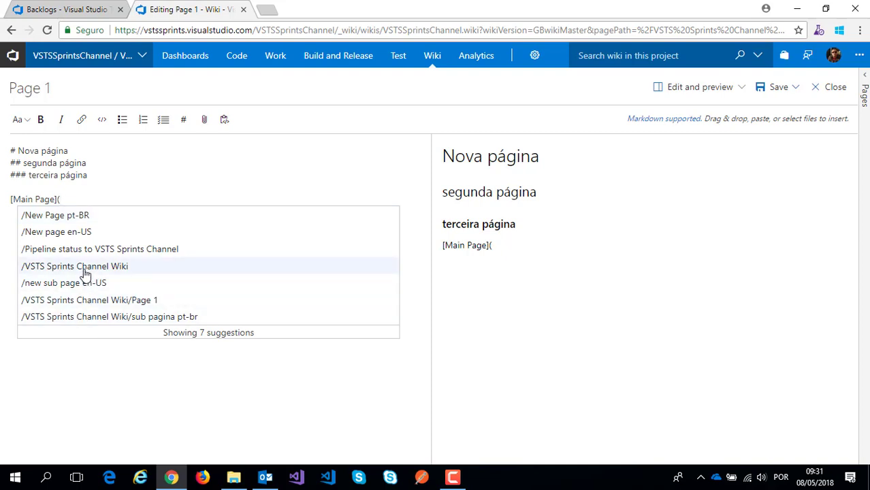
# - Pick /VSTS Sprints Channel Wiki from the link suggestions
pyautogui.click(75, 266)
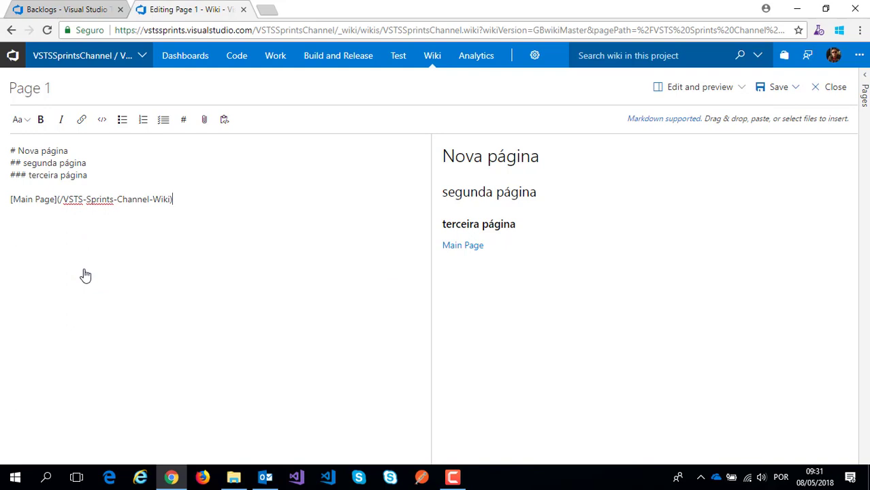
pyautogui.moveTo(783, 95)
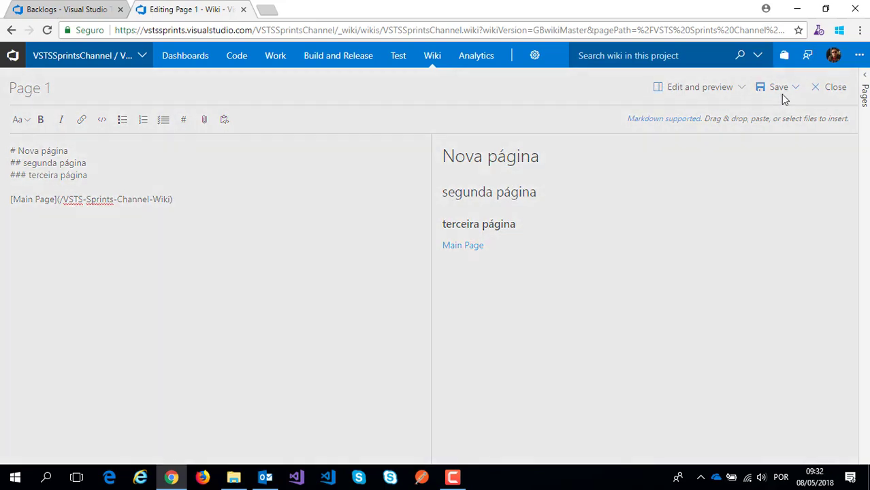
# - Save and close Page 1, then follow its Main Page link to the wiki home
pyautogui.click(774, 87)
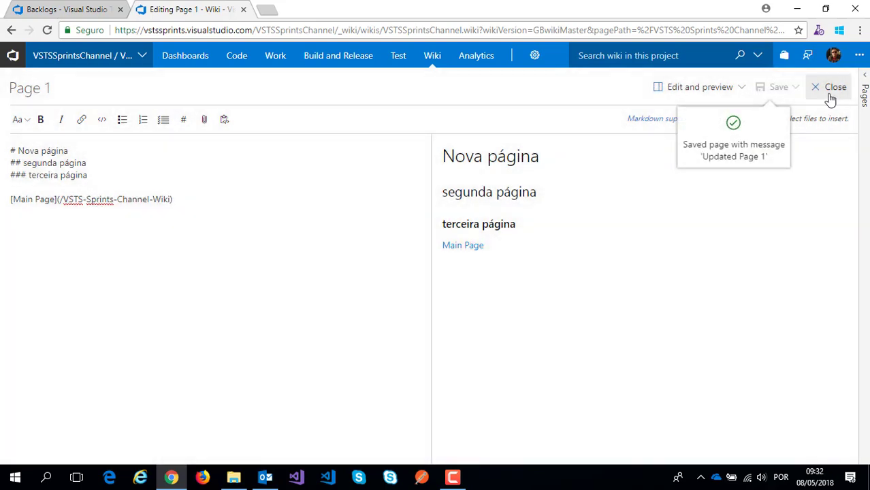
pyautogui.click(836, 86)
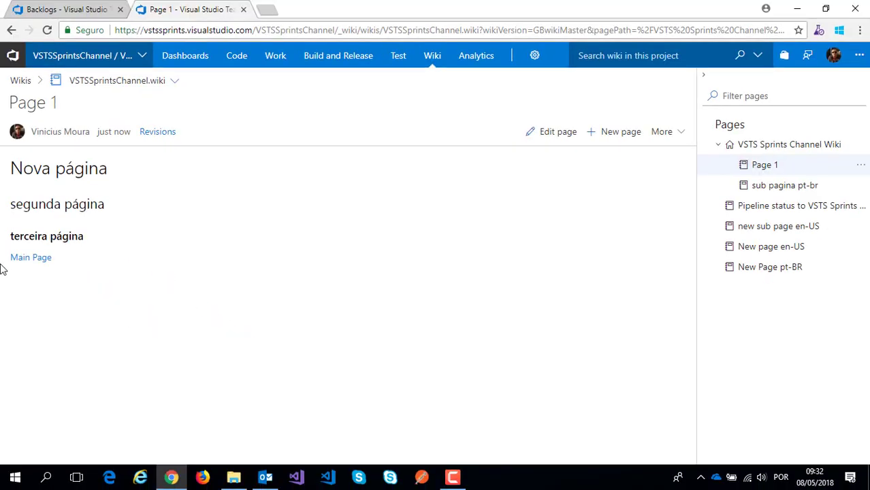
pyautogui.click(790, 144)
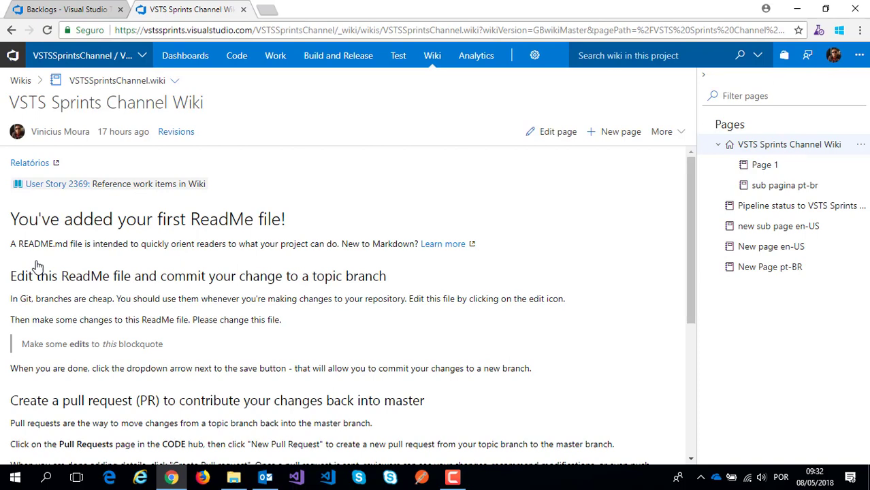
pyautogui.moveTo(310, 130)
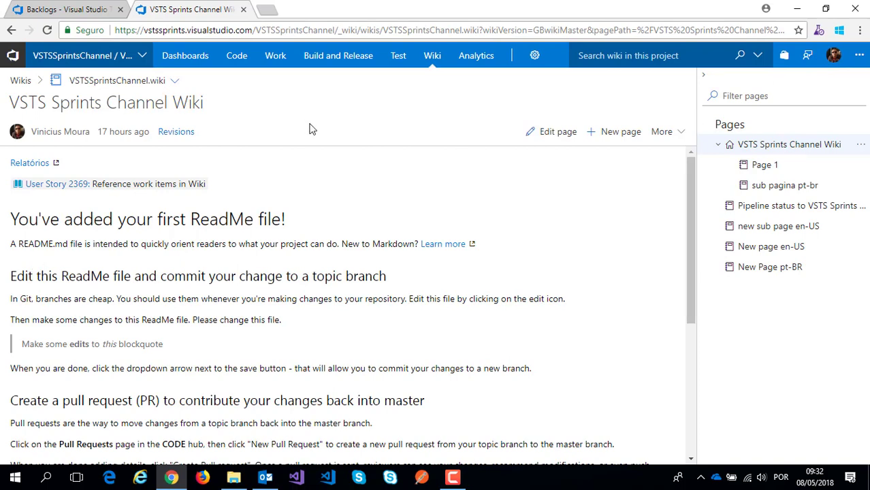